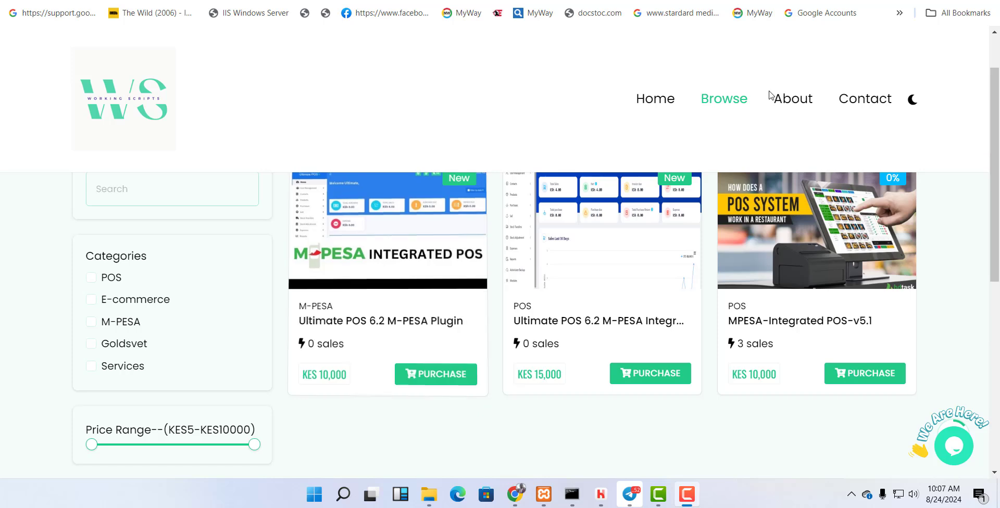
- Open the point-of-sale screen from the Ultimate POS dashboard
{"action": "scroll", "scroll_direction": "up", "scroll_amount": 3}
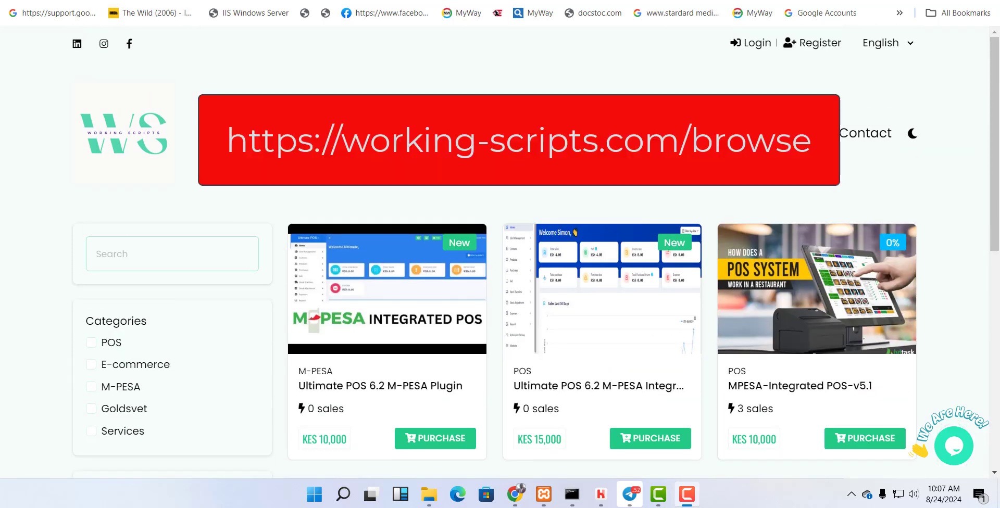
{"action": "scroll", "scroll_direction": "down", "scroll_amount": 3}
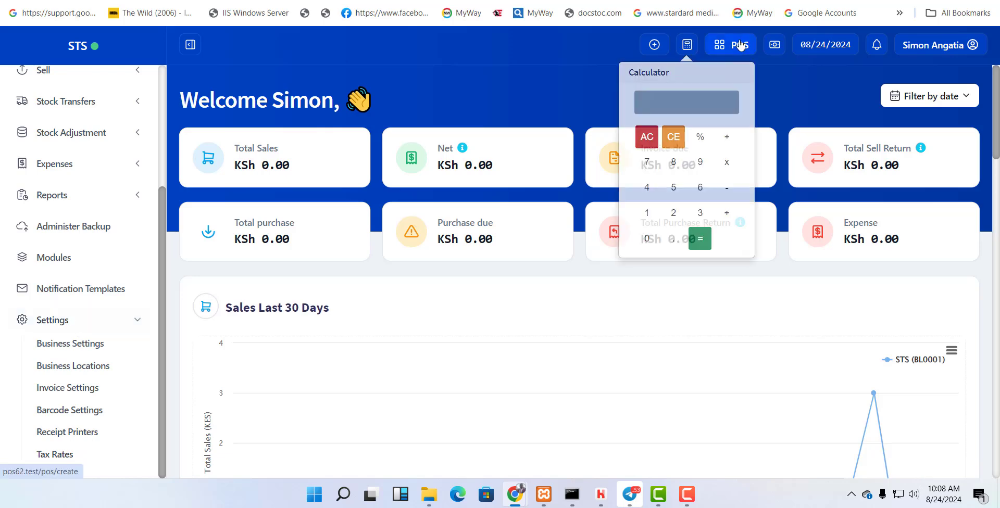
{"action": "left_click", "coordinate": [729, 45]}
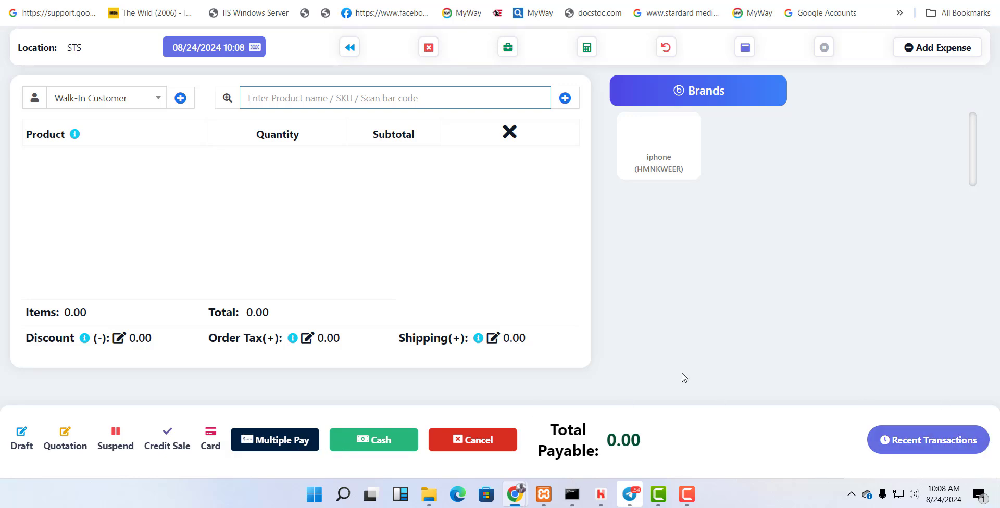
- Bring up the pos62 project folder and open it for editing
{"action": "left_click", "coordinate": [429, 495]}
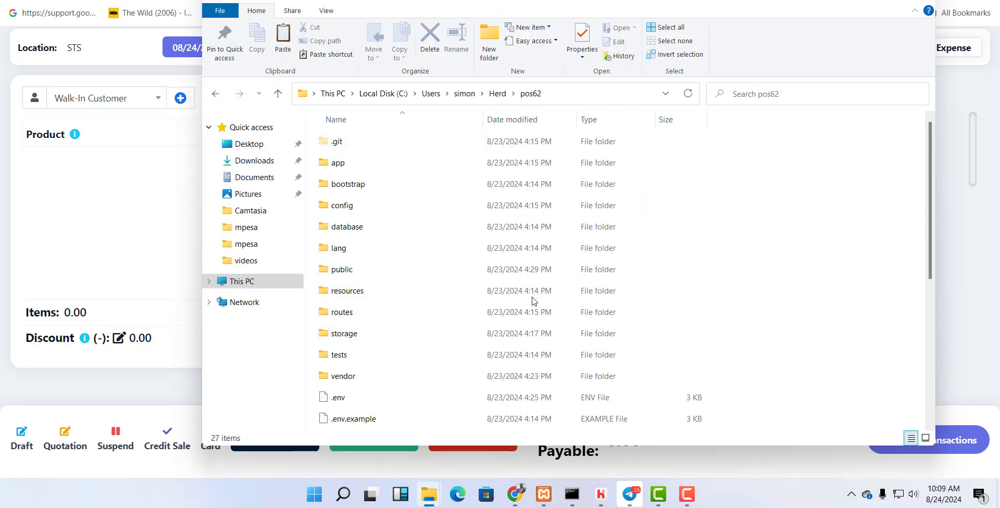
{"action": "left_click", "coordinate": [343, 377]}
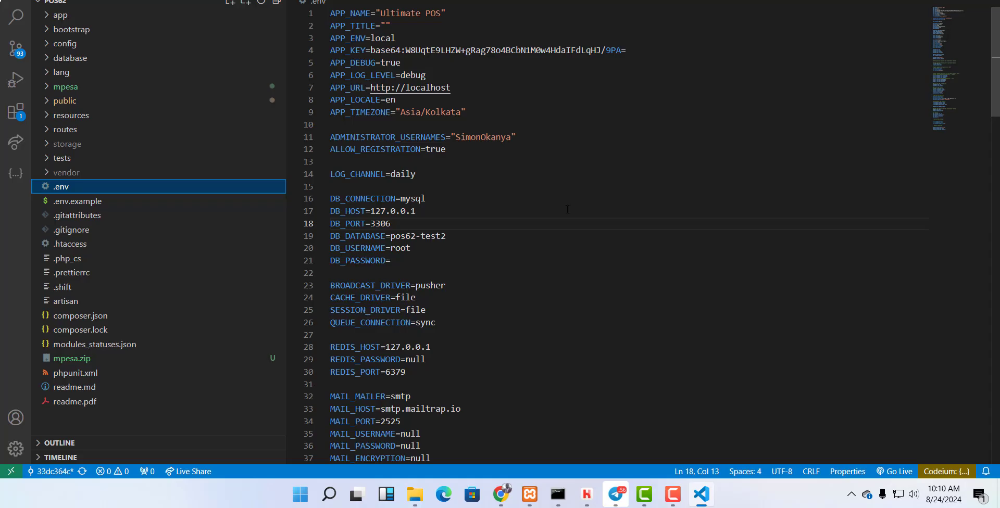
- Move the mpesa folder and mpesa.zip into the pos62 project in VS Code
{"action": "left_click_drag", "start_coordinate": [330, 198], "coordinate": [391, 260]}
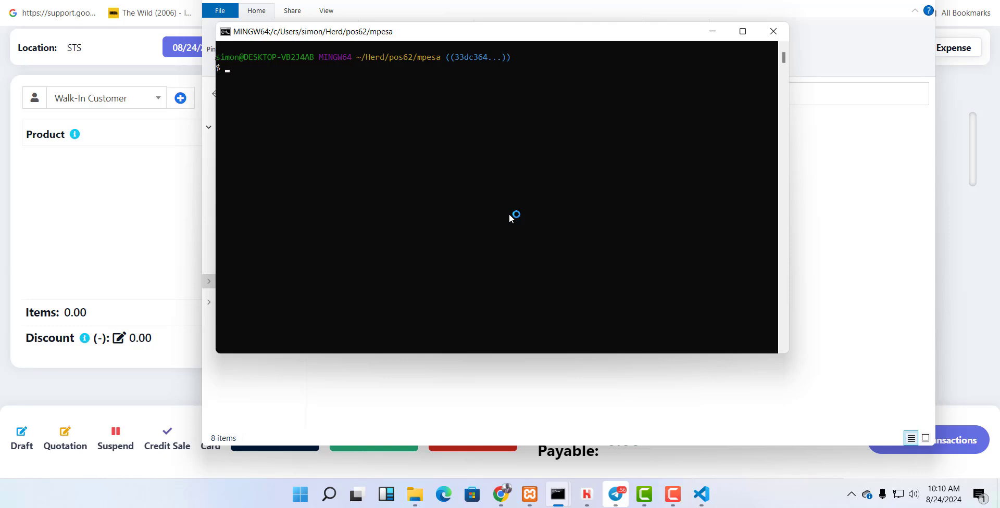
- Run php install.php in Git Bash from pos62/mpesa until installation completes
{"action": "type", "text": "php ins"}
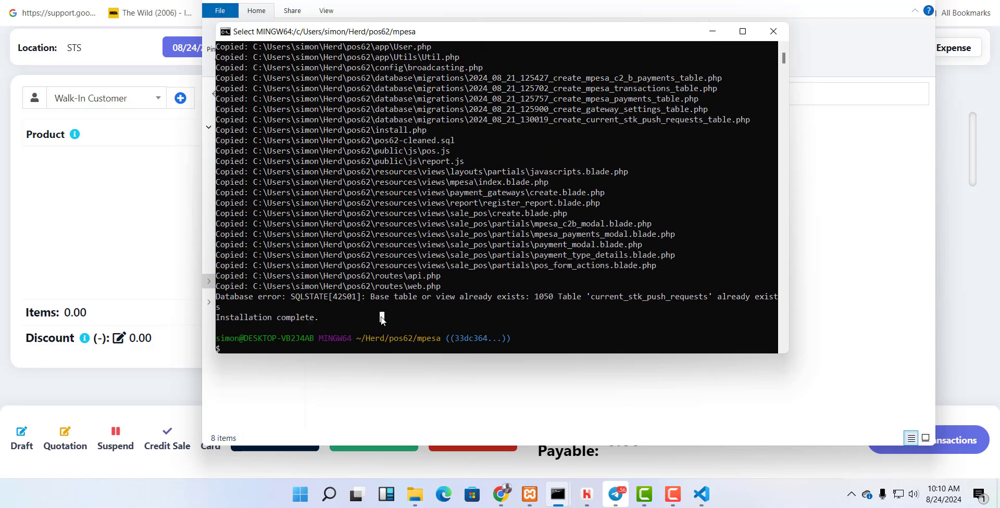
{"action": "double_click", "coordinate": [299, 317]}
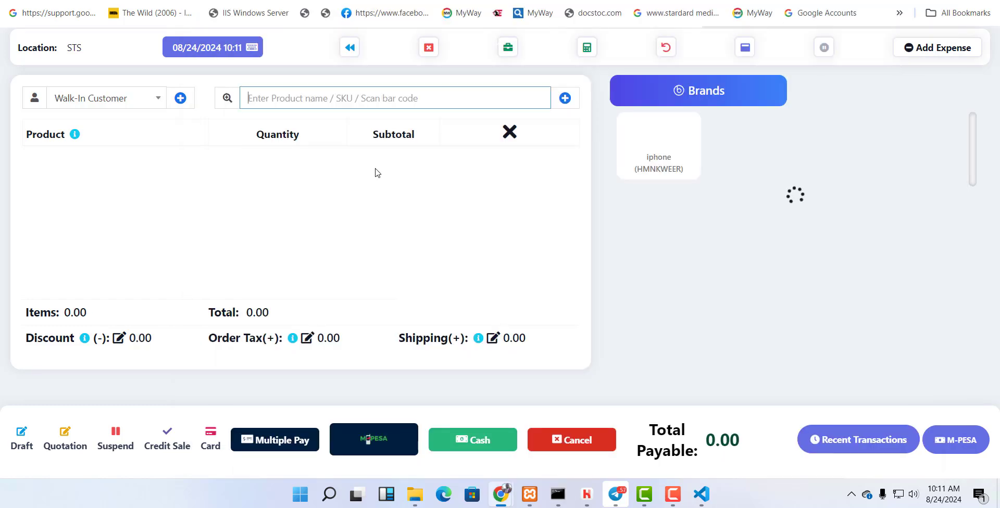
{"action": "mouse_move", "coordinate": [242, 155]}
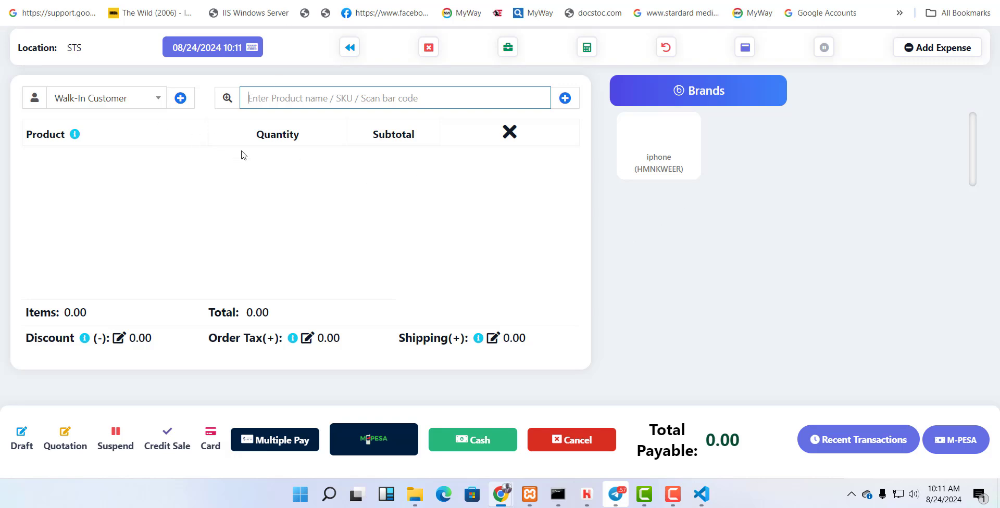
{"action": "mouse_move", "coordinate": [628, 266]}
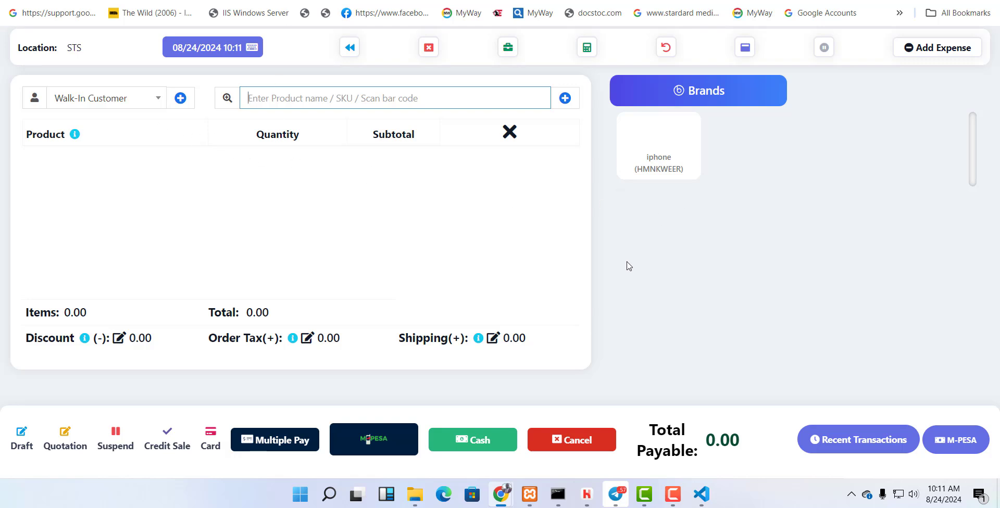